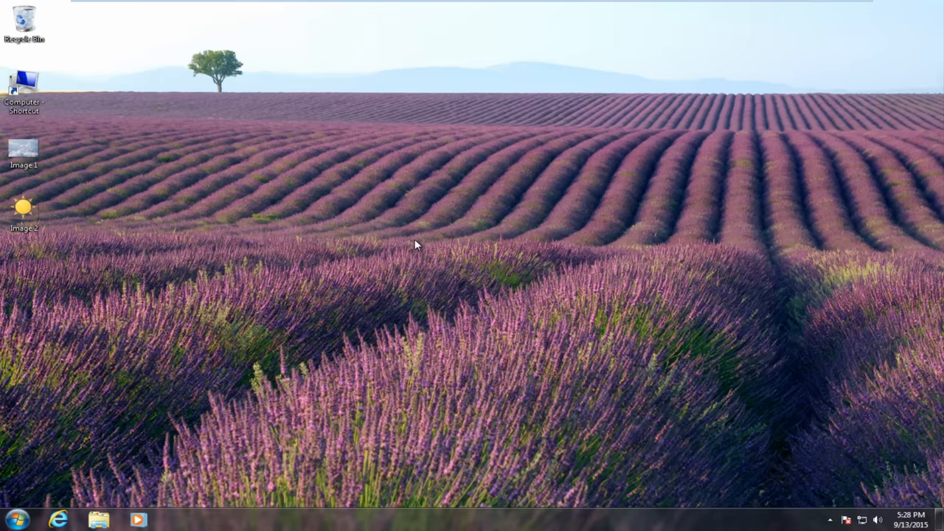
pyautogui.moveTo(396, 231)
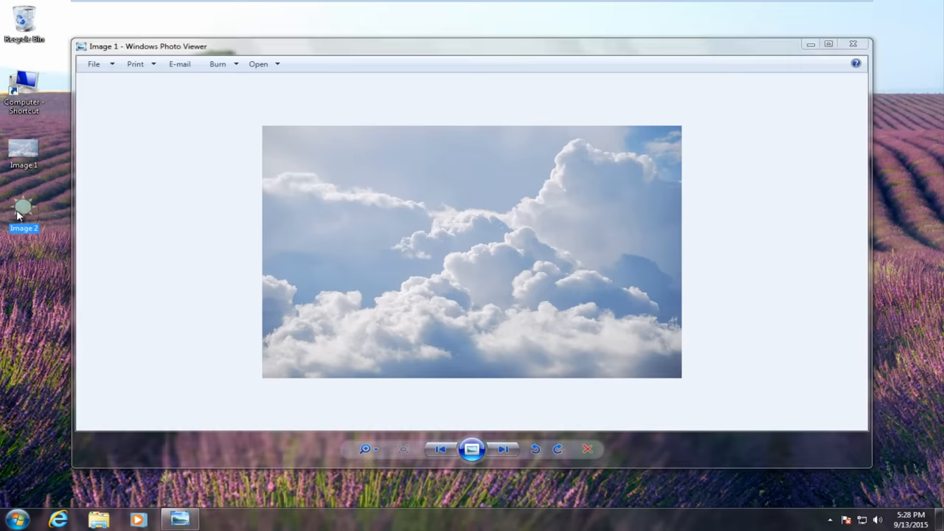
# - View Image 2 in Windows Photo Viewer, then close the viewer windows to return to the desktop
pyautogui.doubleClick(24, 214)
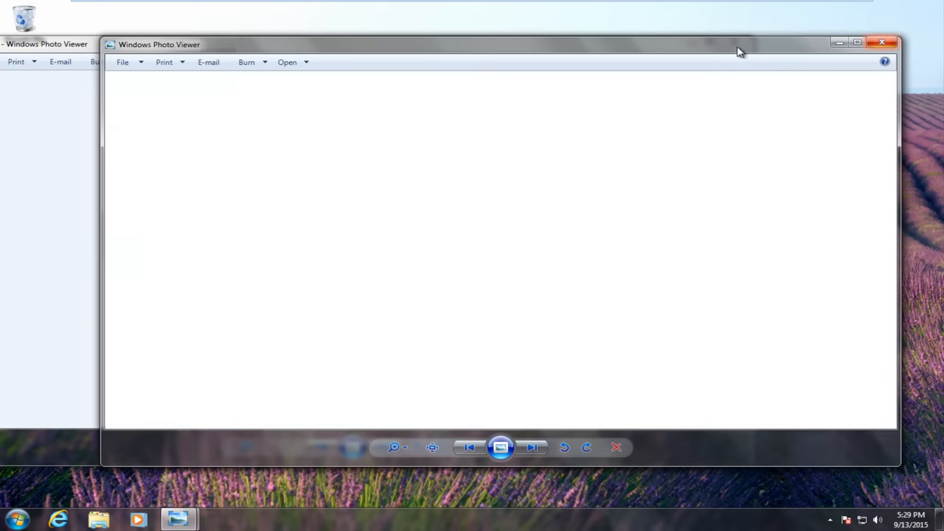
pyautogui.click(882, 41)
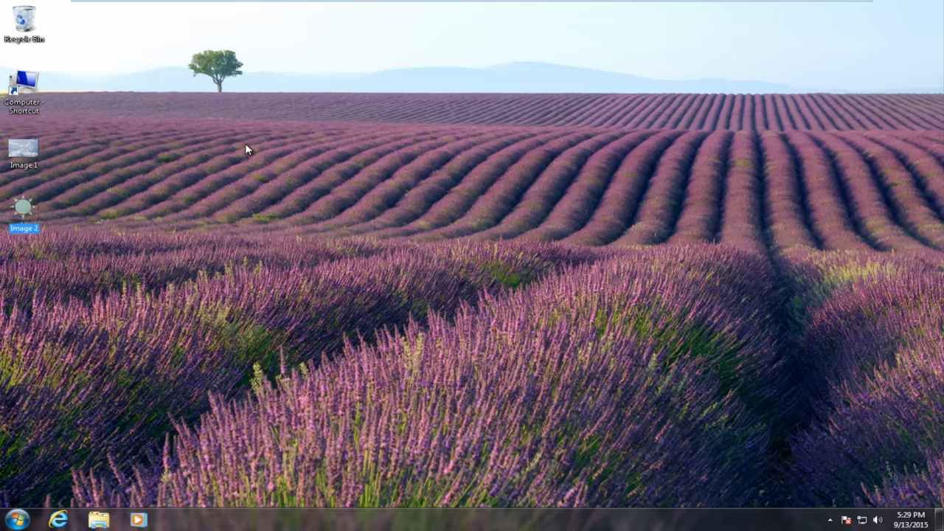
# - Launch Paint twice from the Start menu search and snap the two windows side by side
pyautogui.click(14, 519)
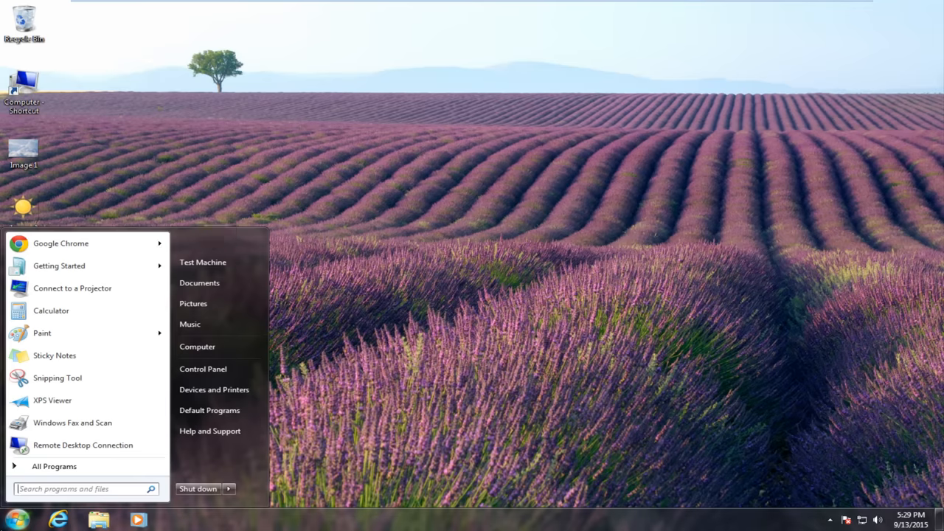
pyautogui.write('paint')
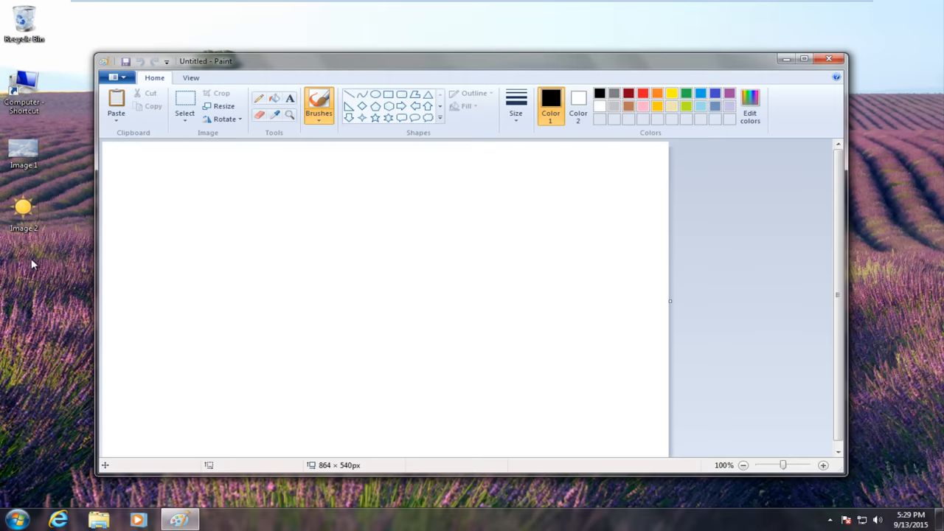
pyautogui.click(12, 519)
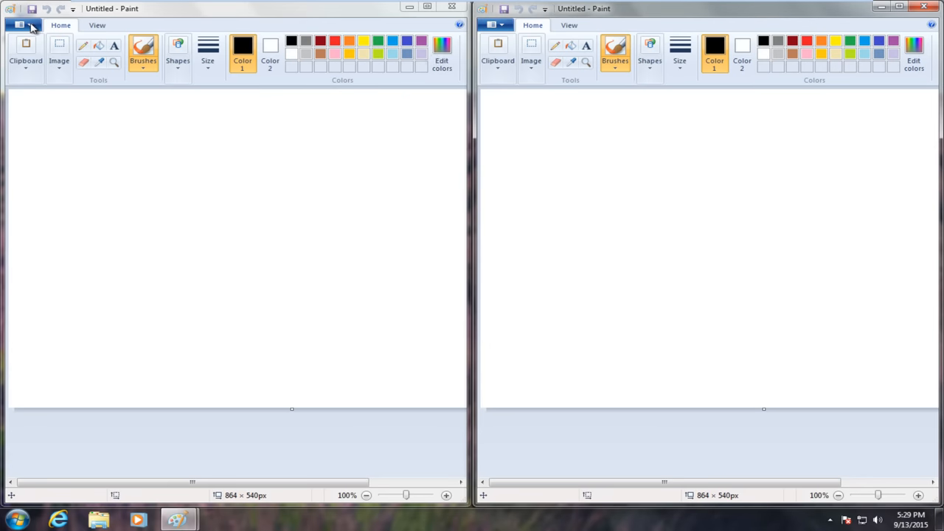
# - Load the clouds photo Image 1 in the left window and the sun picture Image 2 in the right
pyautogui.click(21, 23)
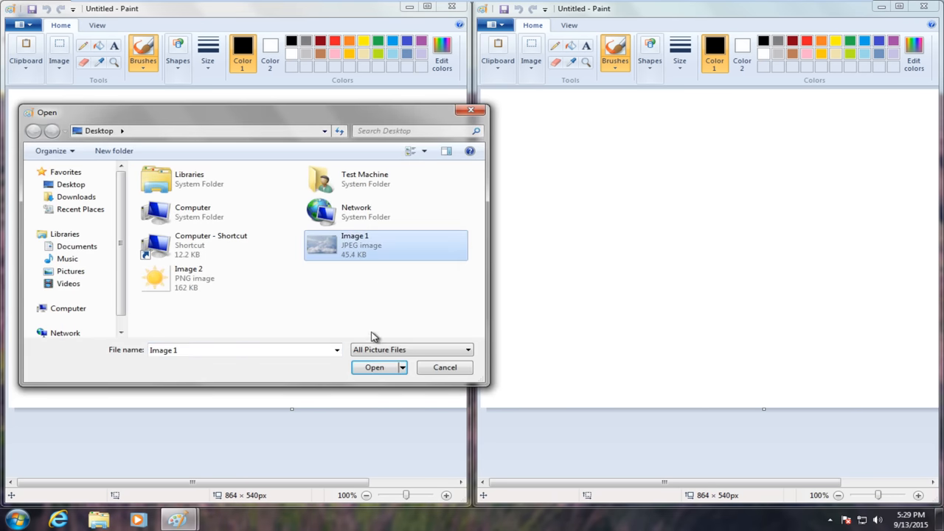
pyautogui.click(374, 367)
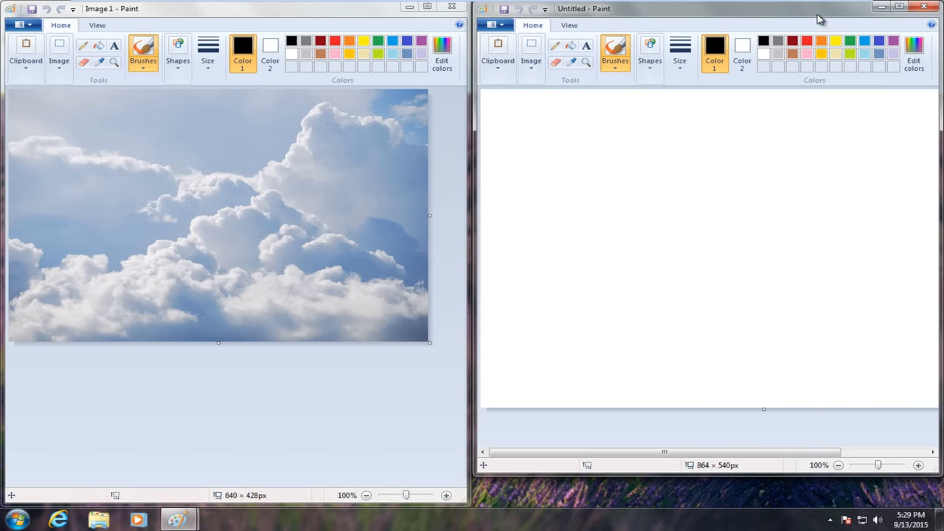
pyautogui.click(493, 23)
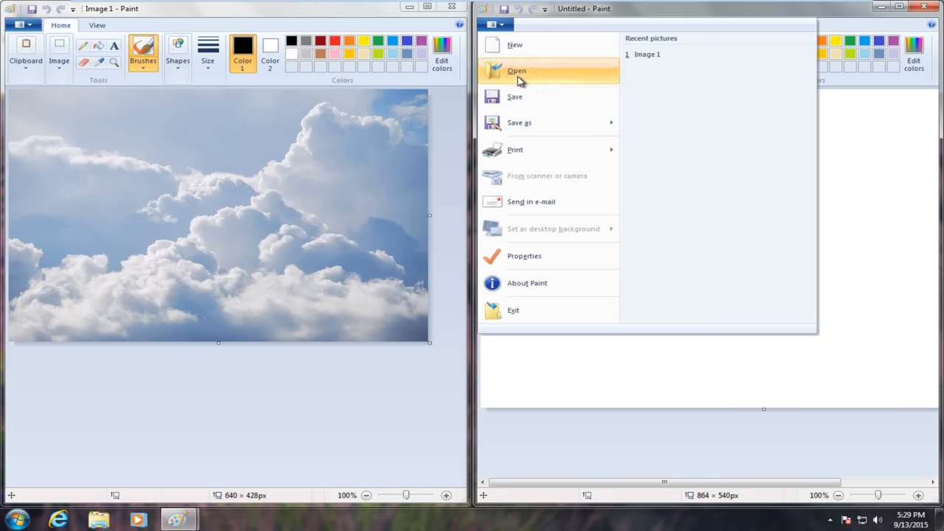
pyautogui.click(516, 70)
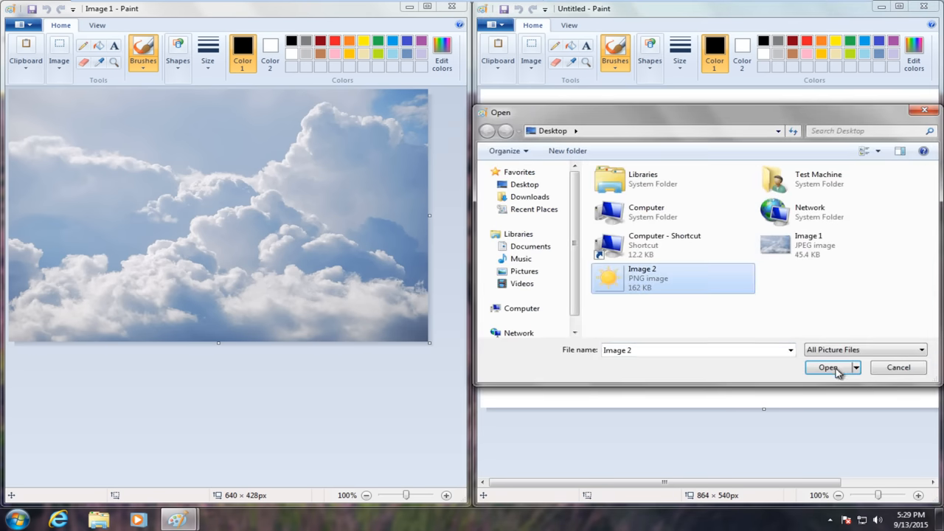
pyautogui.click(827, 368)
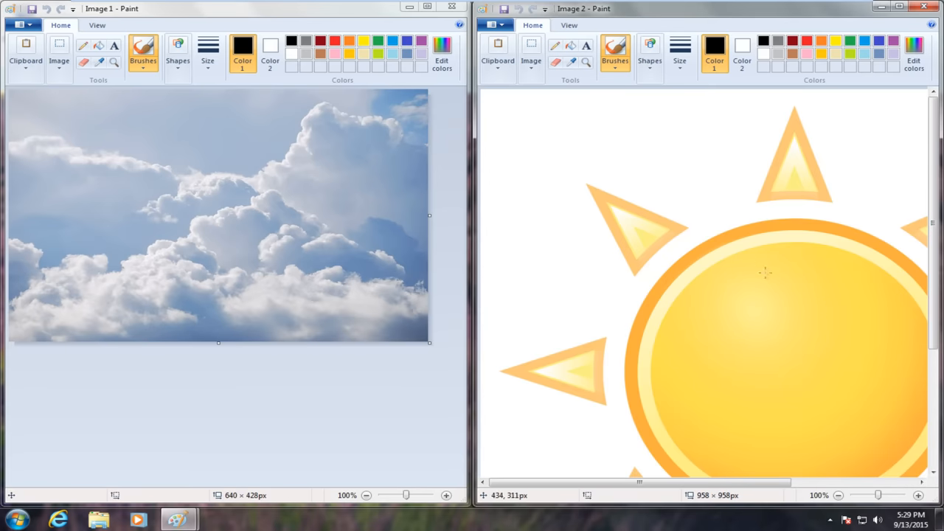
pyautogui.moveTo(534, 83)
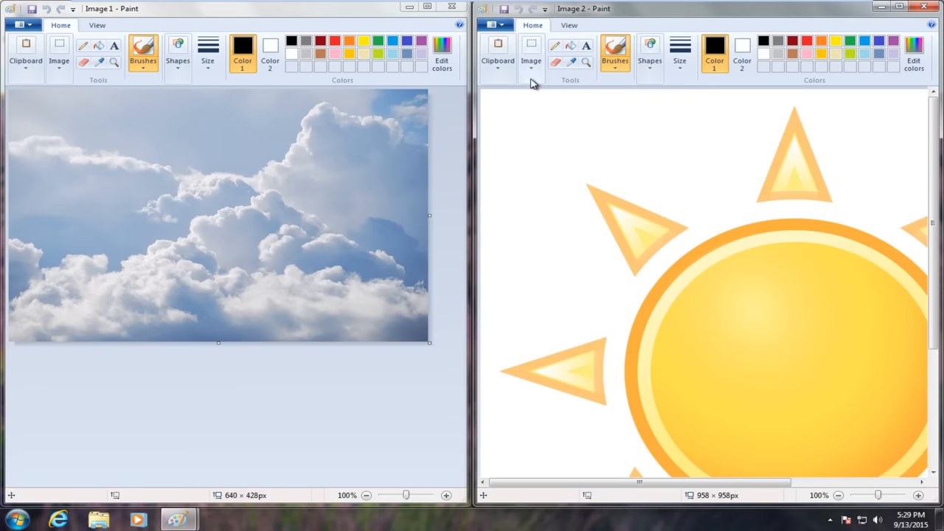
# - Resize the sun picture to 50 percent, making it 479 × 479 px
pyautogui.click(531, 51)
pyautogui.write('5')
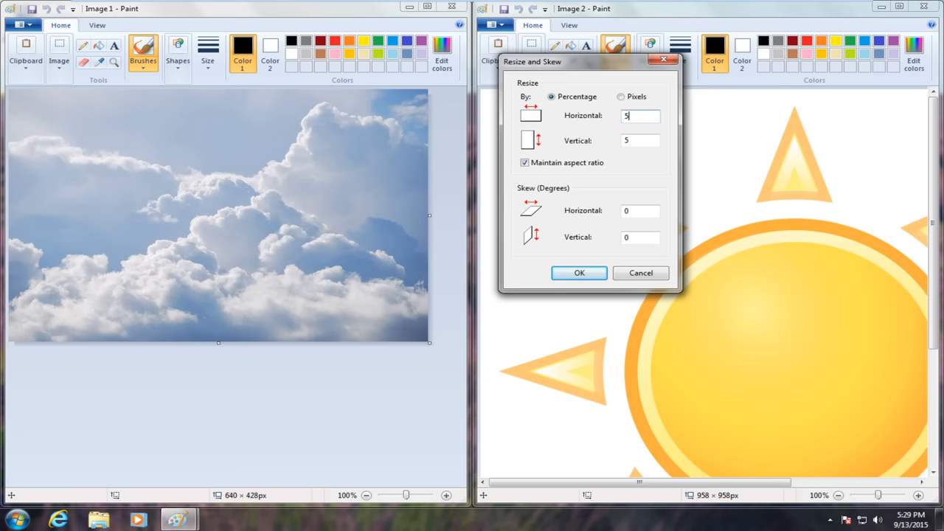
pyautogui.click(578, 273)
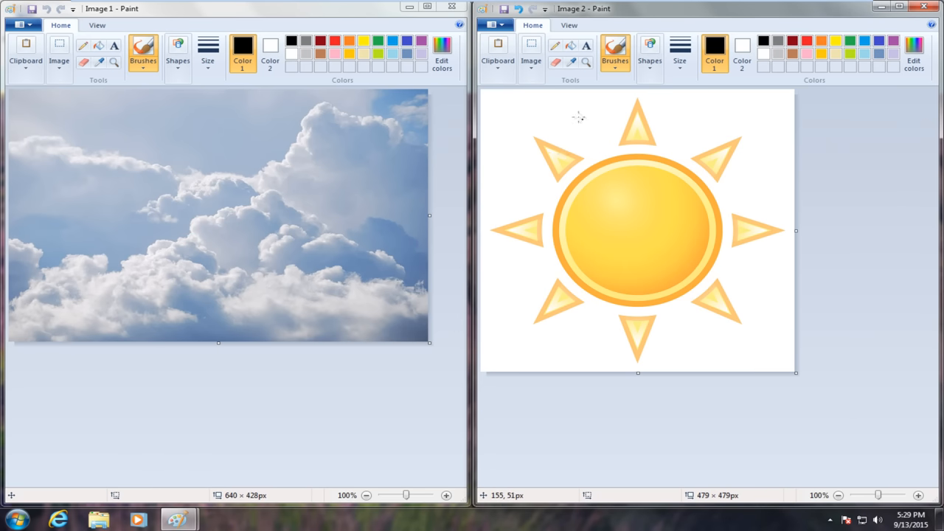
pyautogui.moveTo(531, 56)
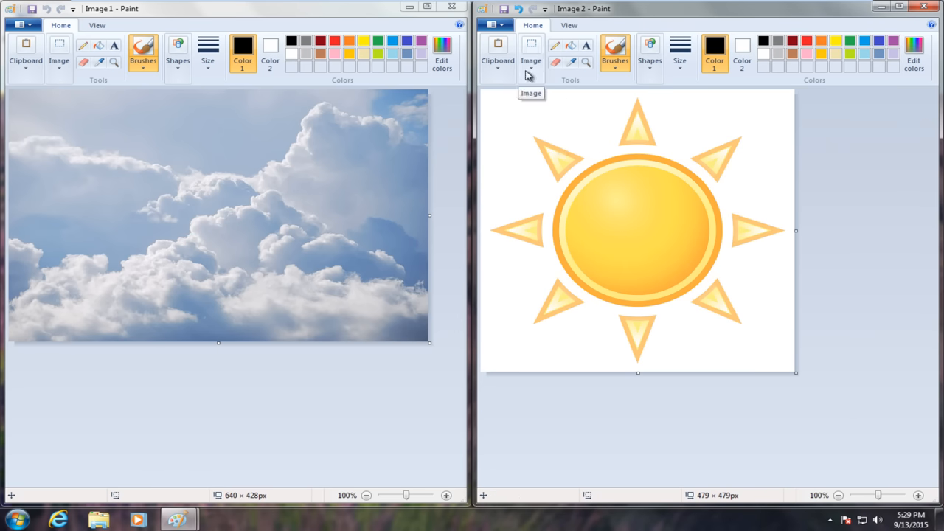
# - Make a rectangular selection covering the whole sun picture, about 467 × 465 px
pyautogui.click(531, 56)
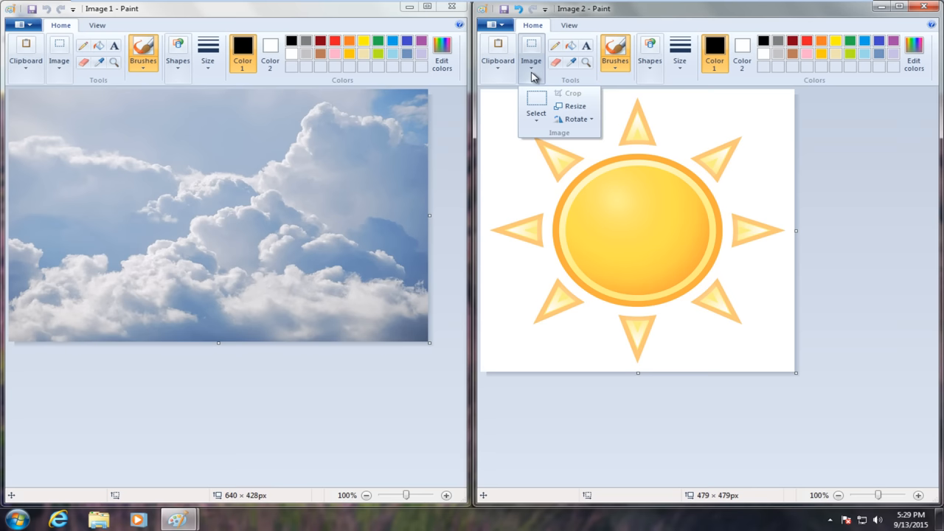
pyautogui.moveTo(537, 111)
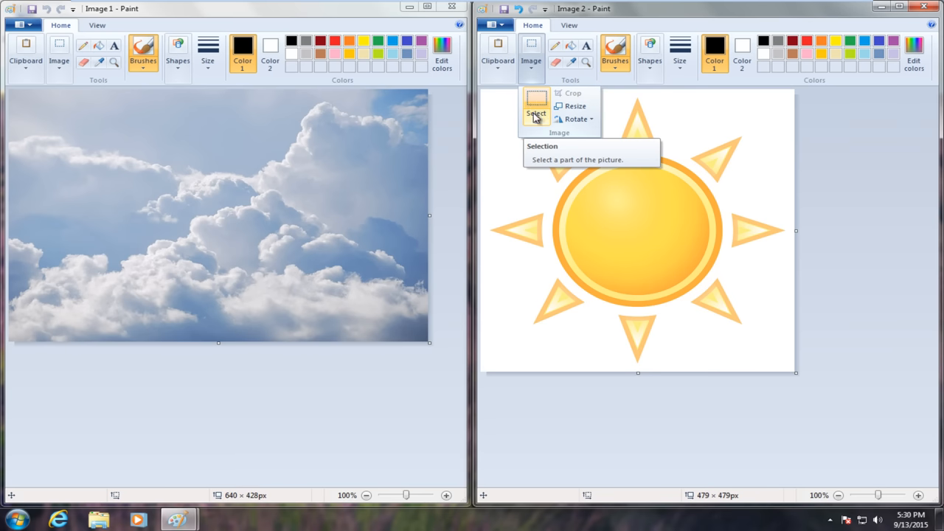
pyautogui.click(535, 110)
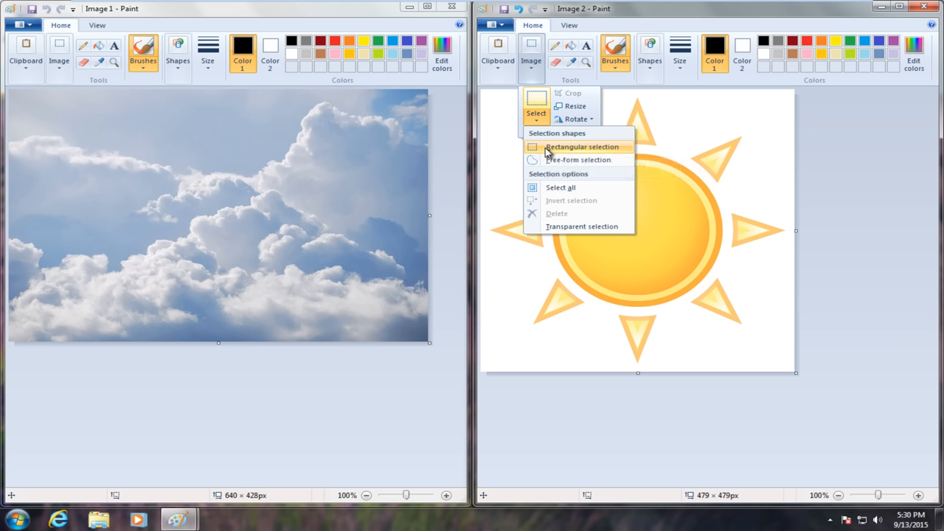
pyautogui.moveTo(578, 159)
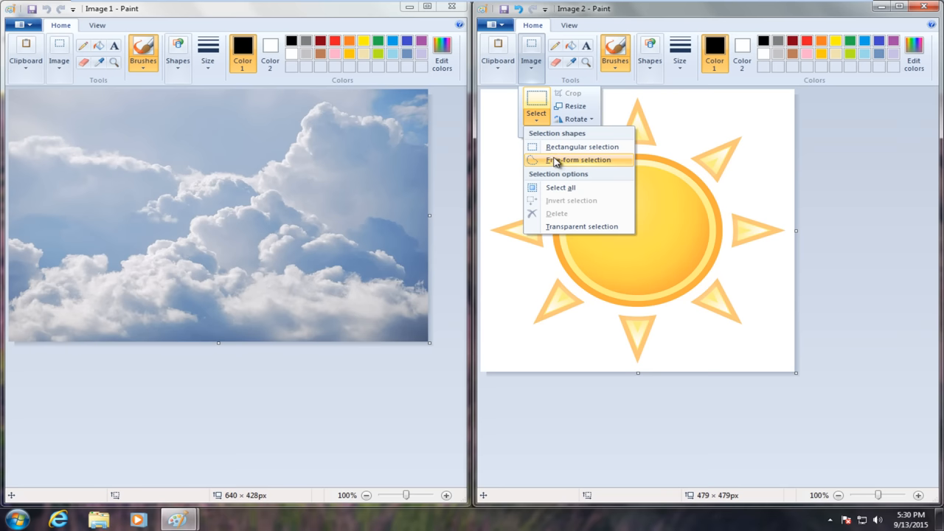
pyautogui.moveTo(581, 148)
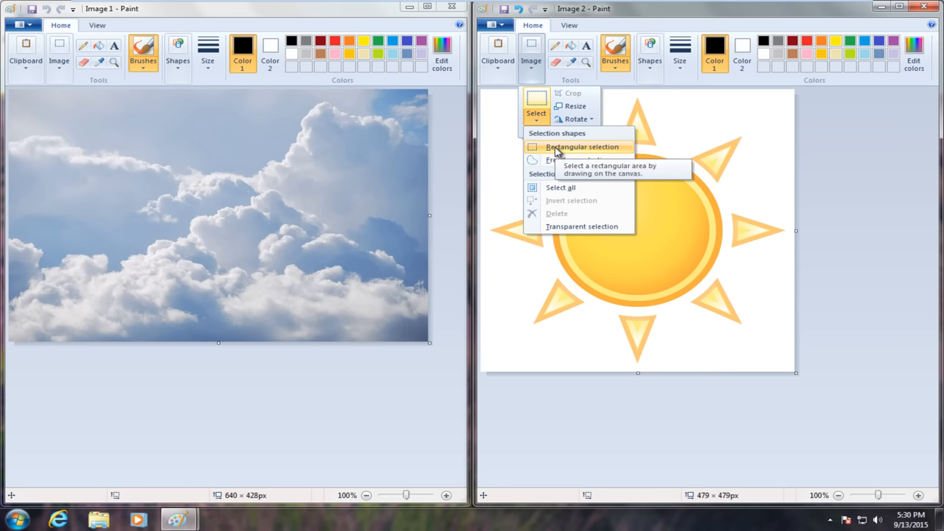
pyautogui.click(581, 147)
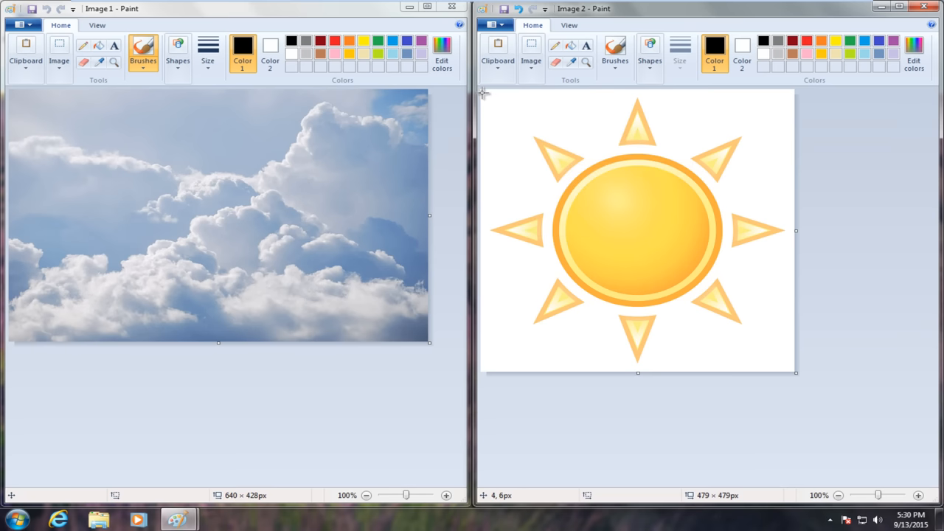
pyautogui.moveTo(484, 92); pyautogui.dragTo(770, 287)
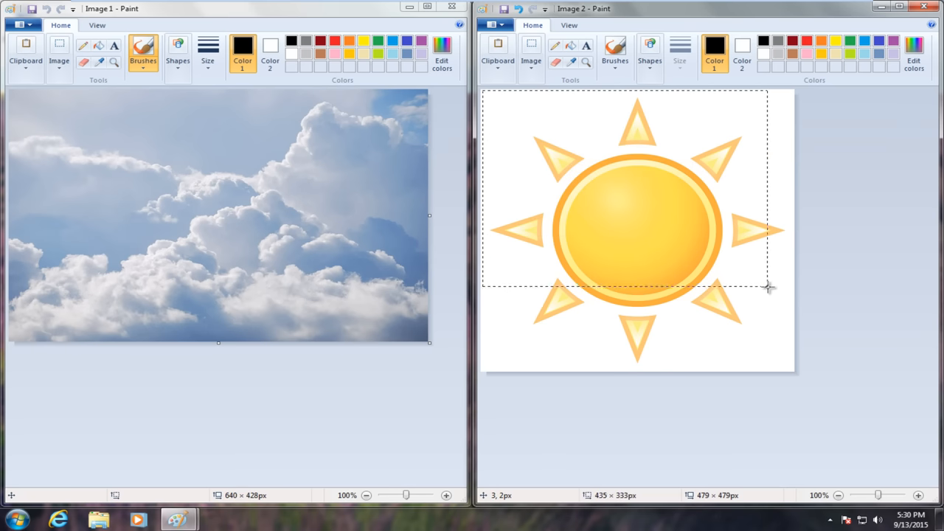
pyautogui.moveTo(770, 286); pyautogui.dragTo(789, 366)
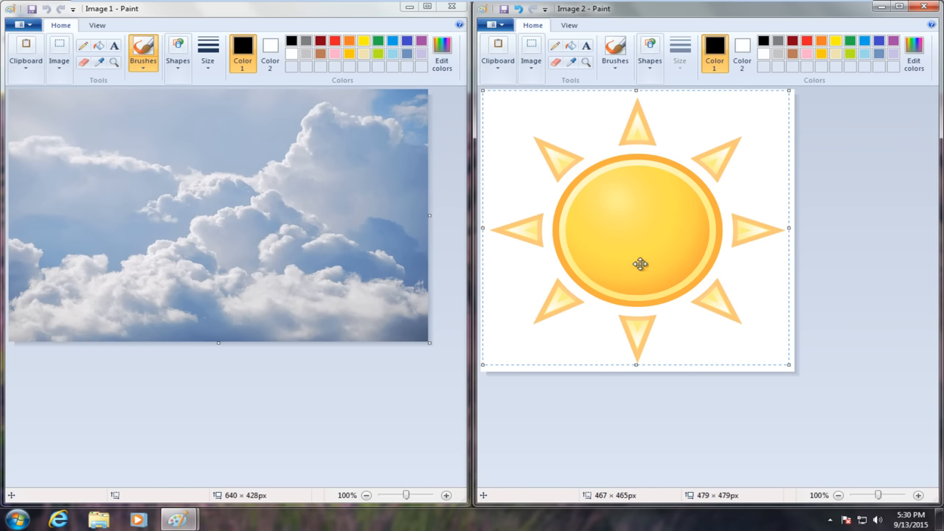
pyautogui.moveTo(593, 151)
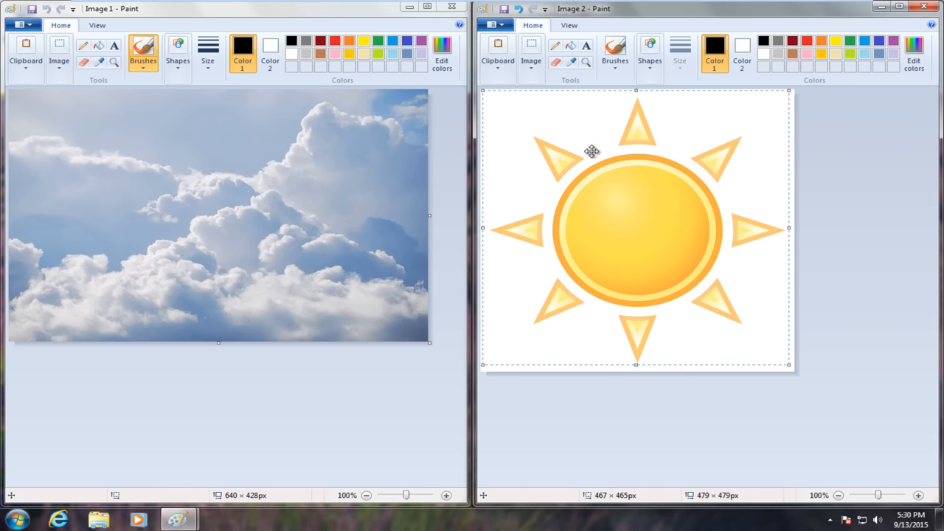
# - Copy the selected sun and paste it onto the clouds photo in the left window
pyautogui.press('ctrl+c')
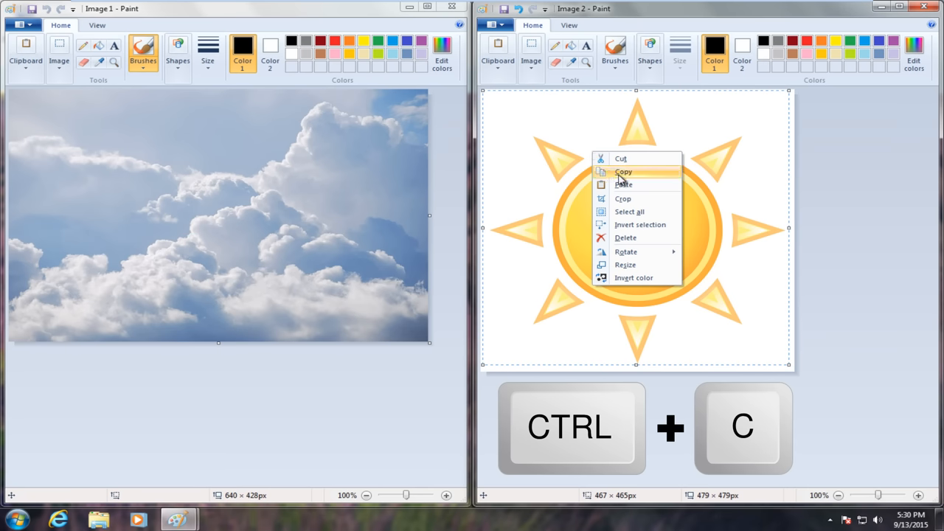
pyautogui.click(623, 171)
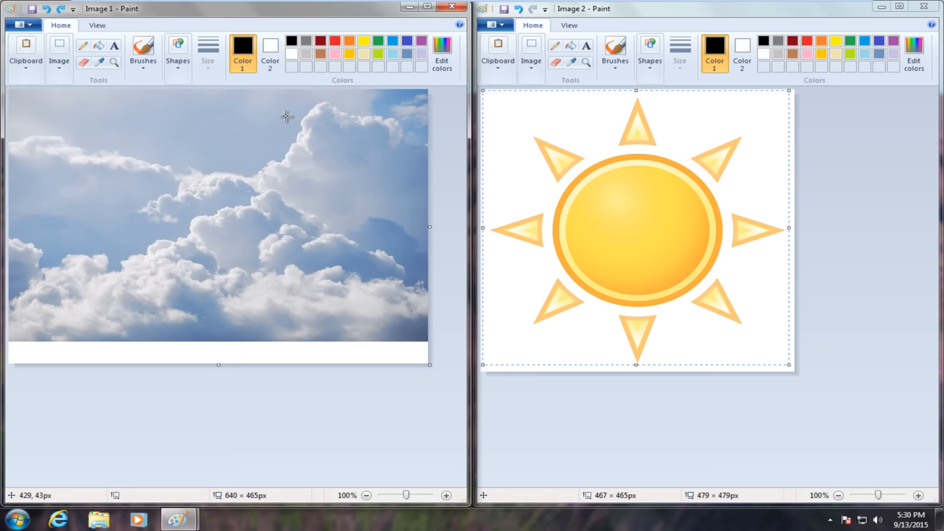
pyautogui.press('ctrl+v')
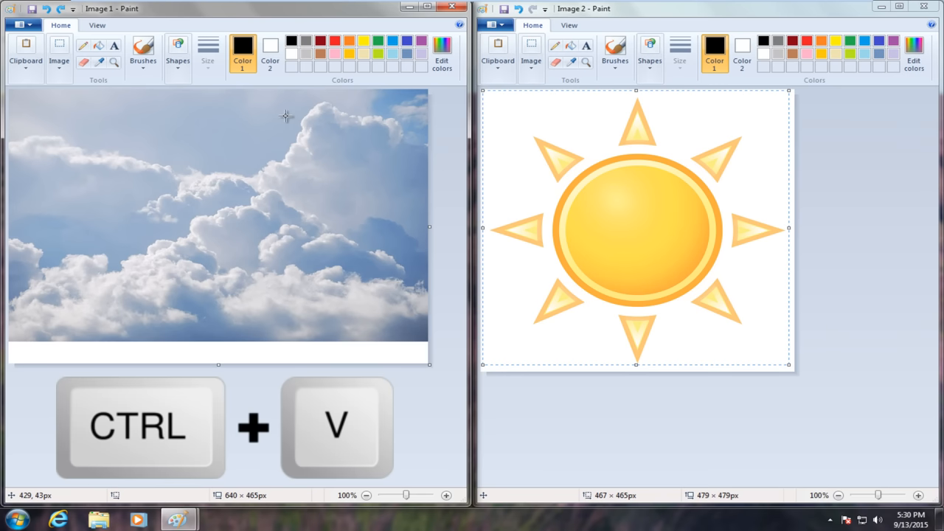
pyautogui.press('ctrl+v')
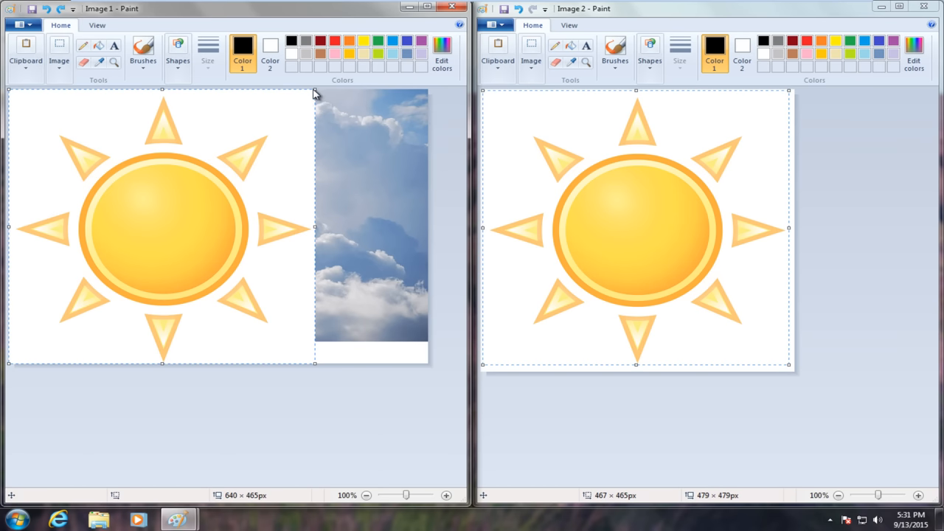
# - Shrink the pasted sun to about half size, move it over the clouds near the top center, and shorten its height
pyautogui.moveTo(162, 225); pyautogui.dragTo(268, 243)
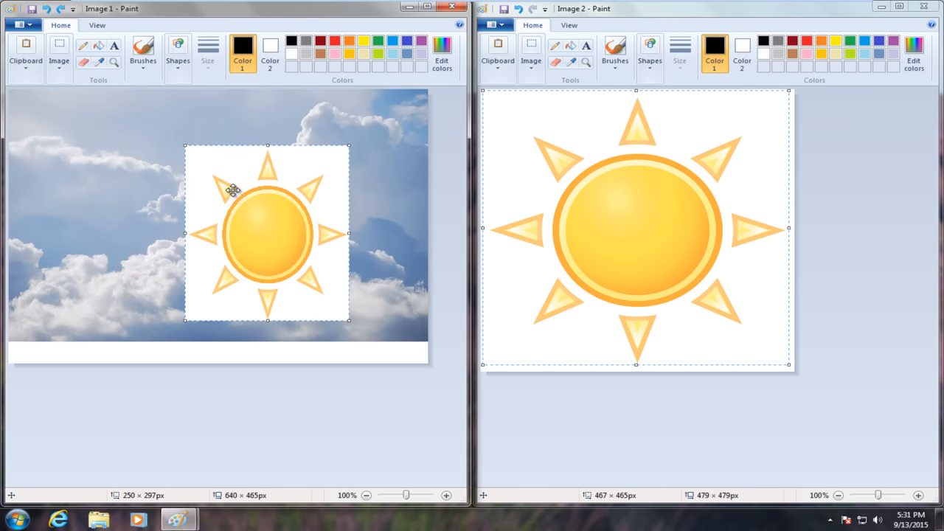
pyautogui.moveTo(269, 233); pyautogui.dragTo(218, 184)
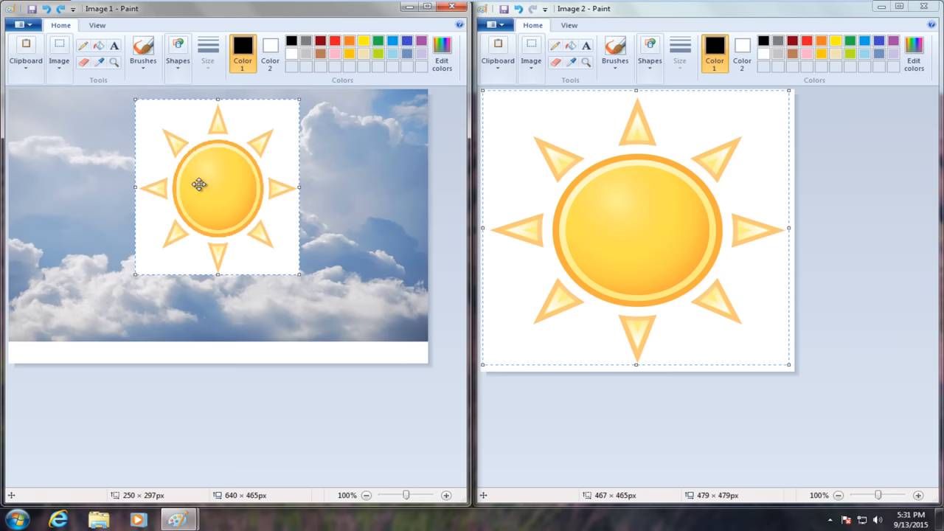
pyautogui.moveTo(210, 98)
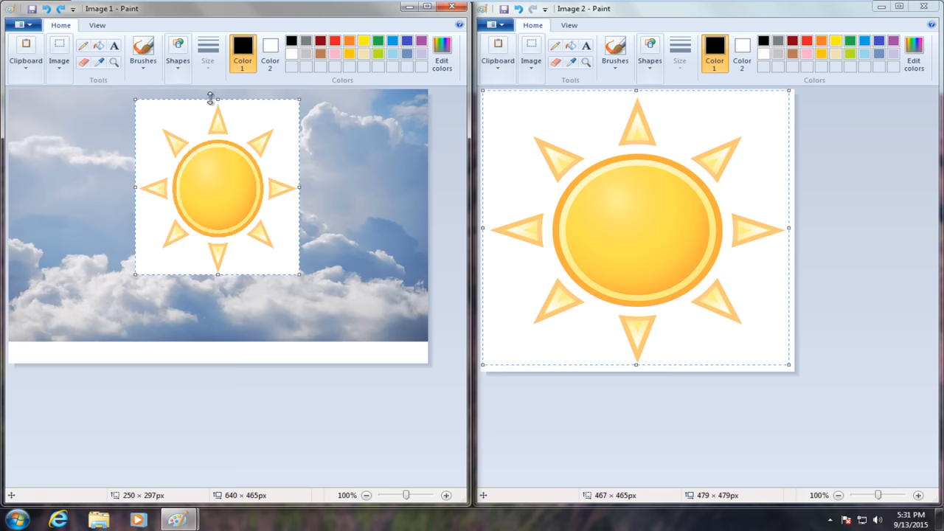
pyautogui.moveTo(215, 101); pyautogui.dragTo(230, 146)
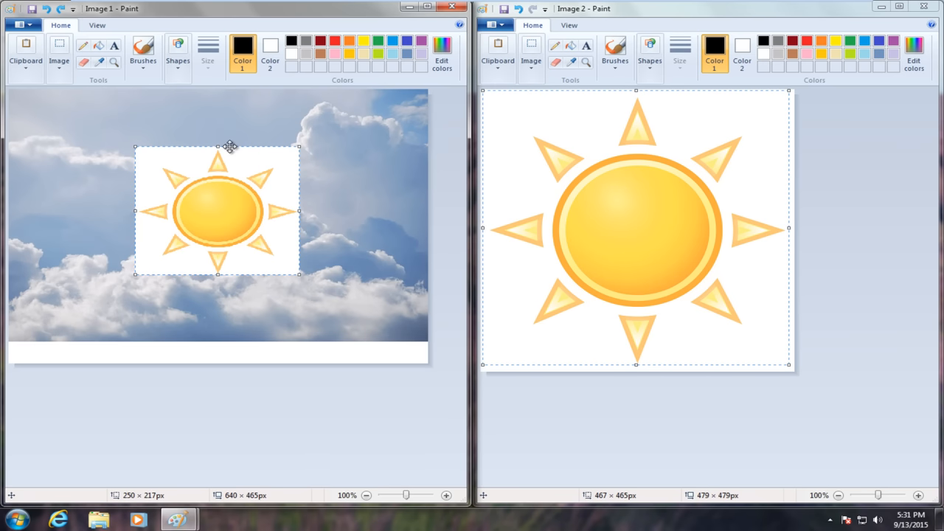